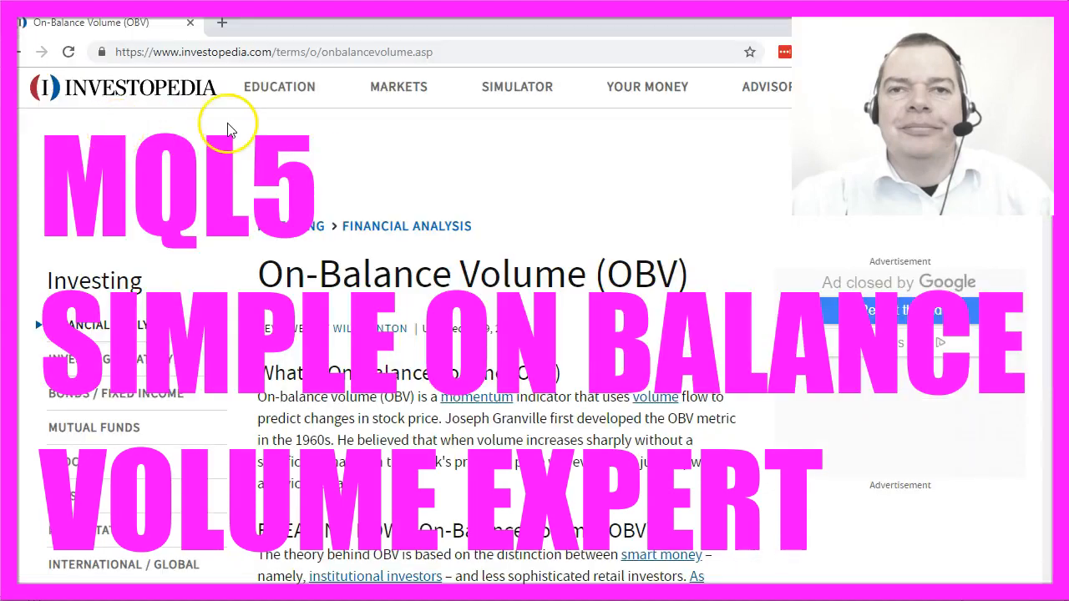
Review the Investopedia On-Balance Volume article in Chrome before returning to MetaTrader 5
left_click(279, 86)
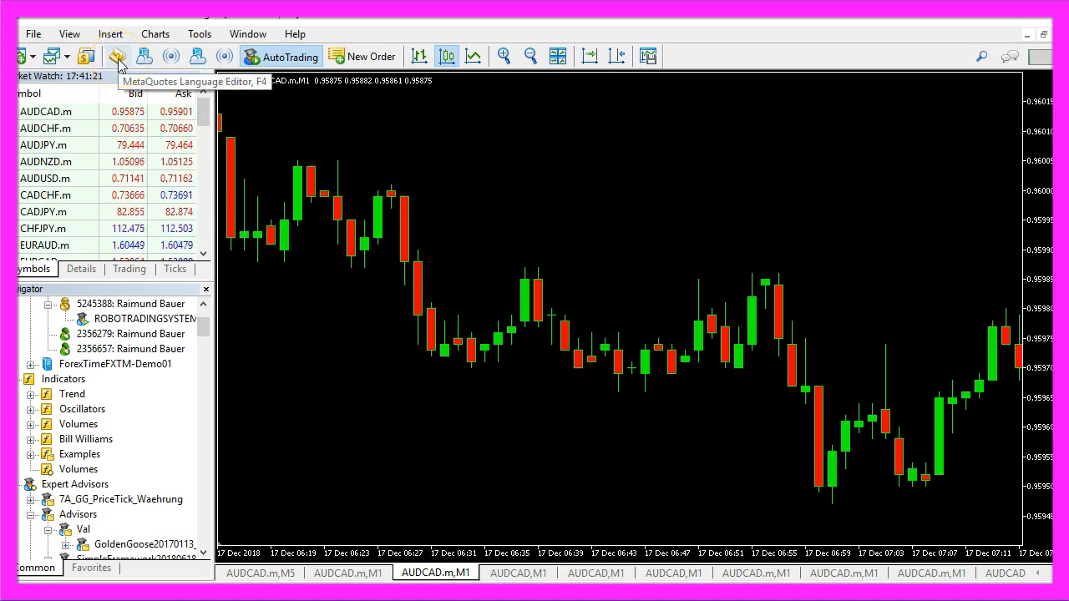
Create a new Expert Advisor SimpleIOBValue.mq5 from the MQL wizard template
left_click(117, 56)
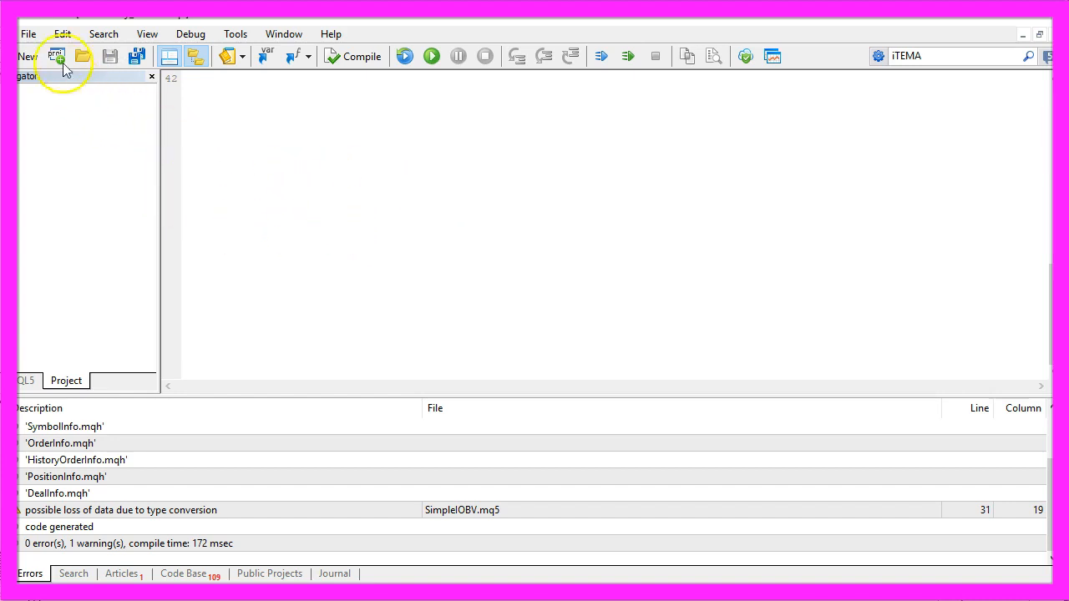
left_click(56, 56)
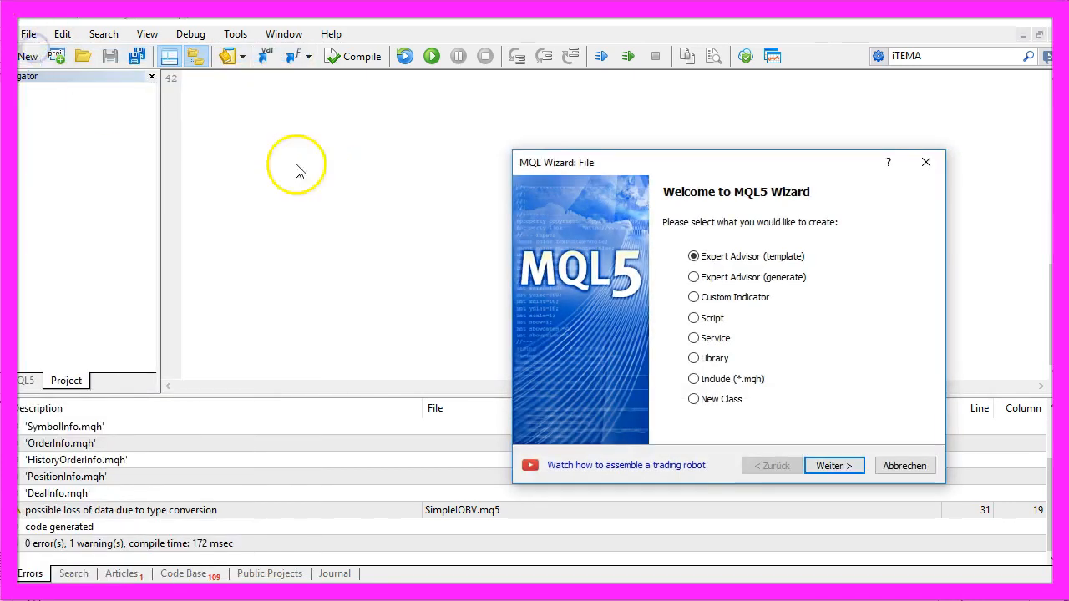
mouse_move(783, 316)
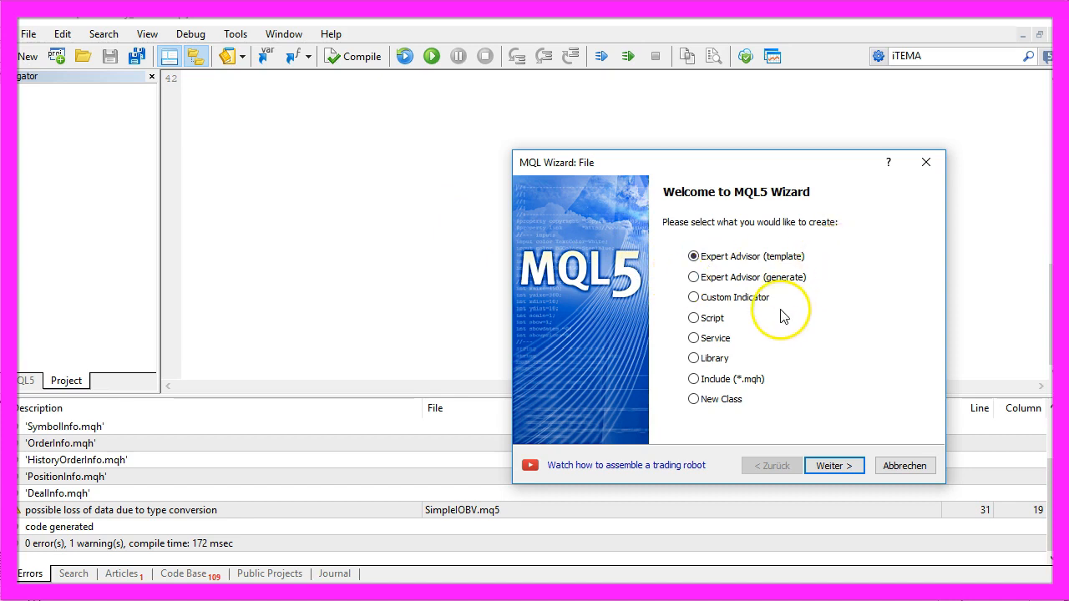
left_click(833, 465)
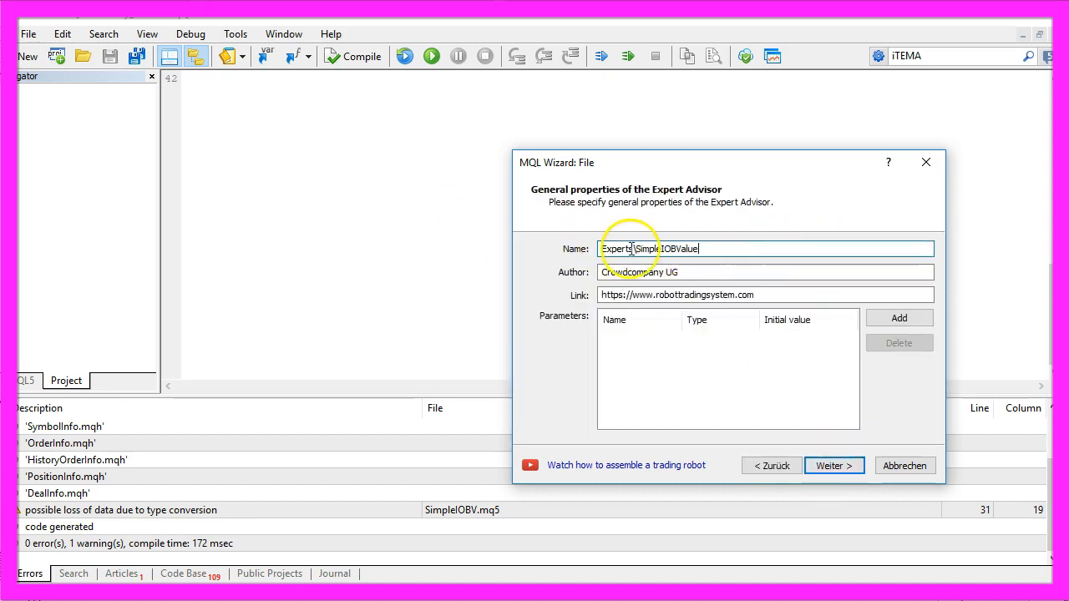
double_click(666, 249)
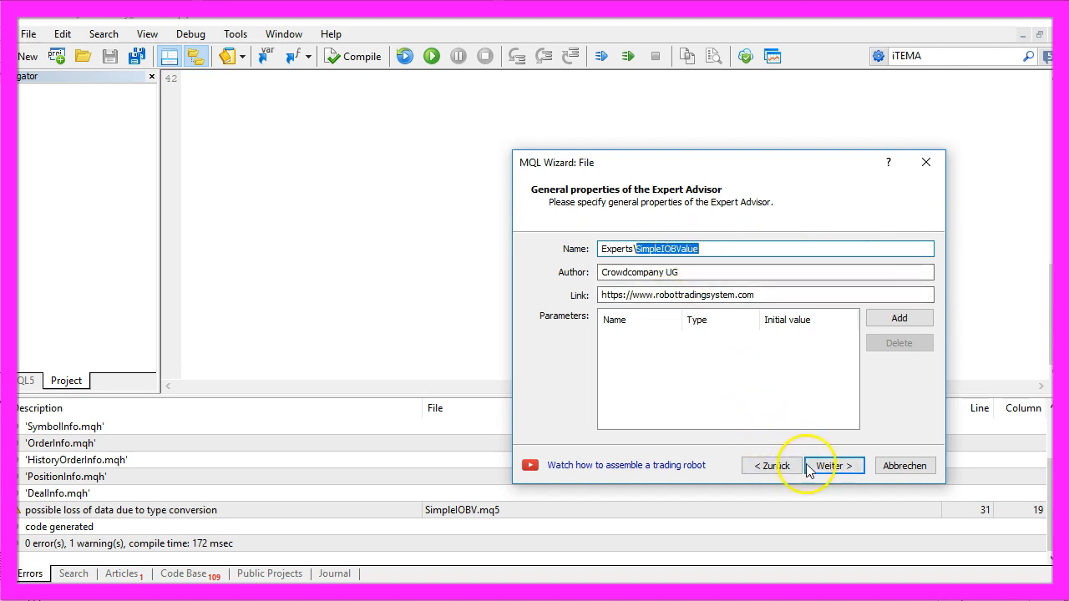
left_click(832, 466)
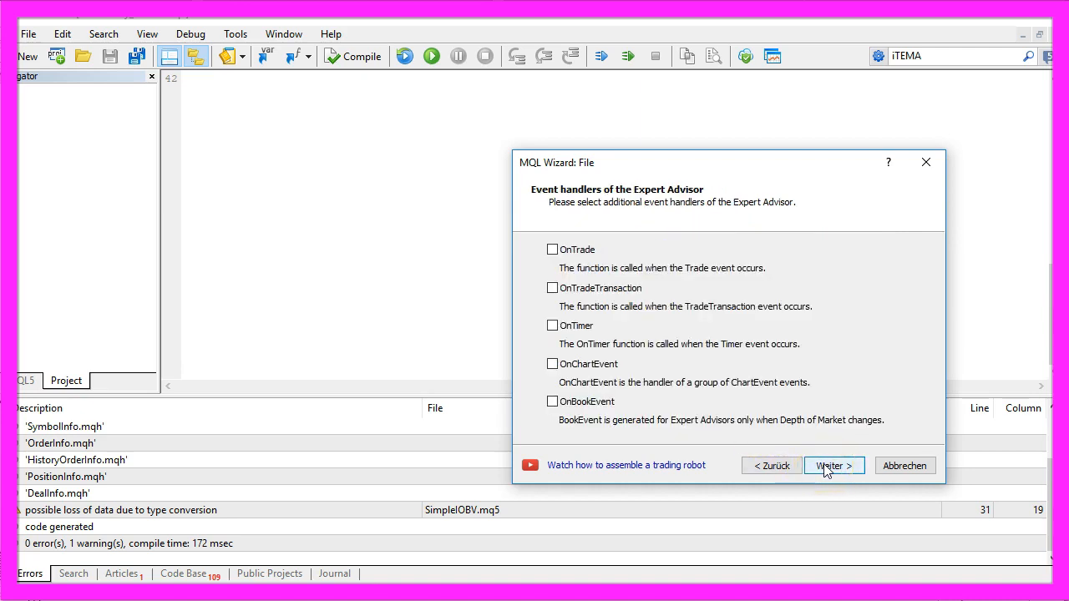
left_click(833, 465)
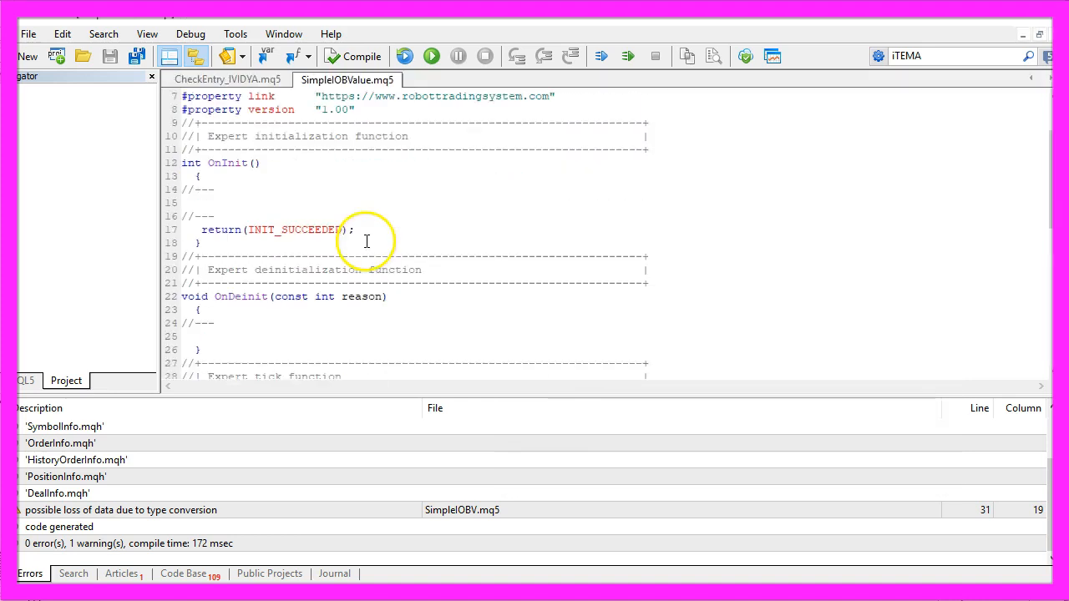
Replace the template with OnTick declaring series-sorted EAArray and an iOBV handle on VOLUME_TICK
scroll("down", 3)
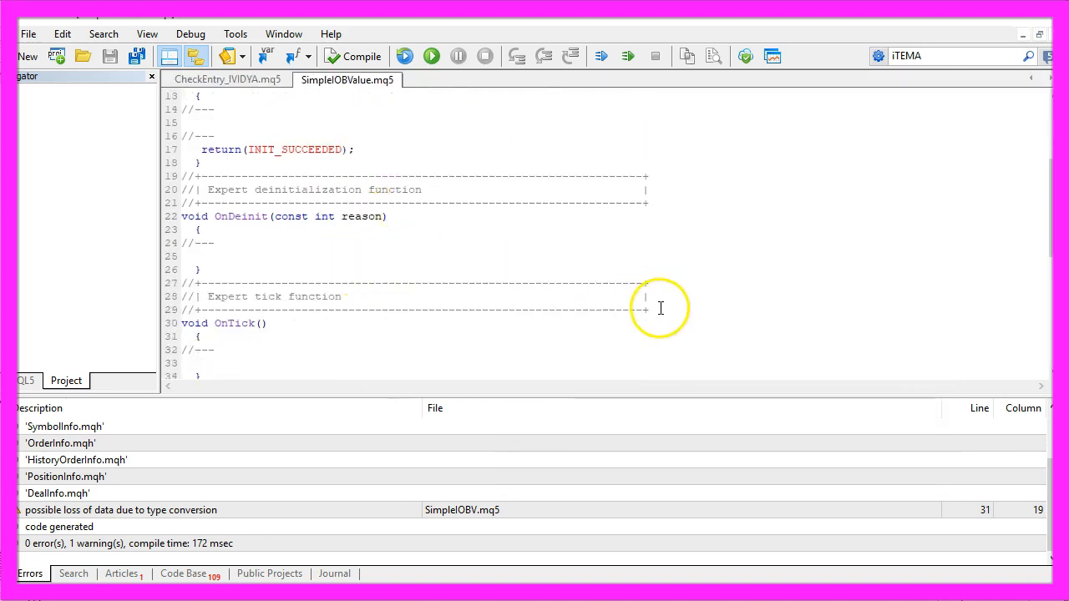
key("ctrl+a")
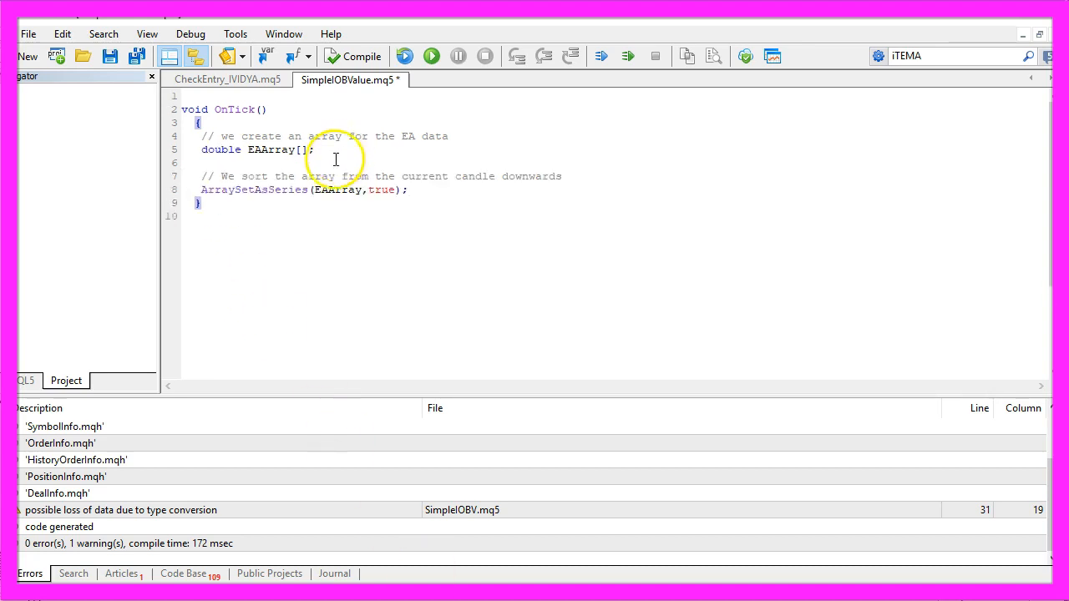
double_click(254, 189)
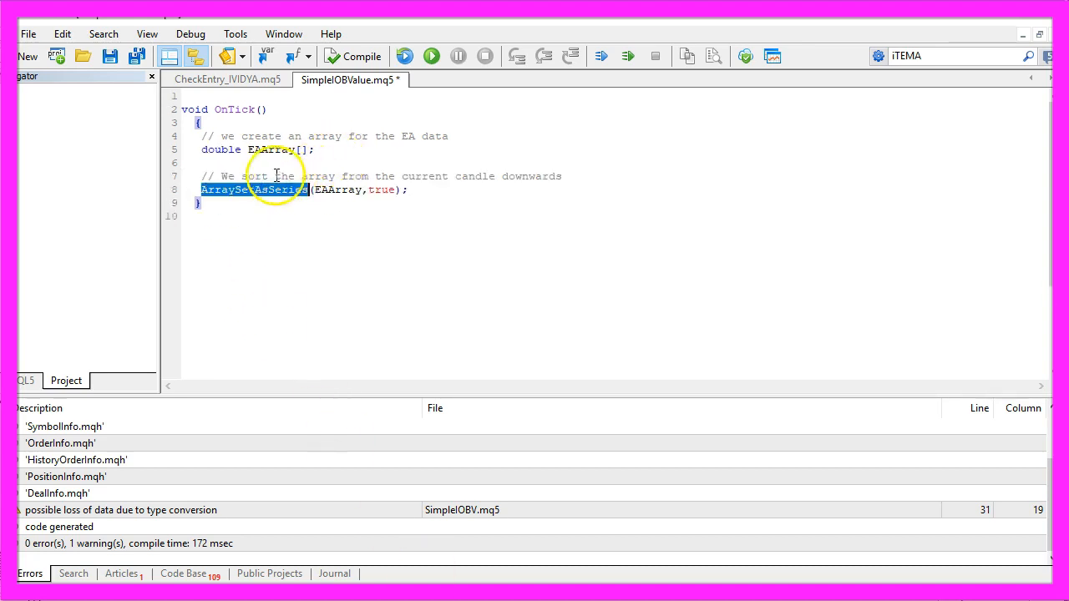
left_click_drag(243, 176, 549, 172)
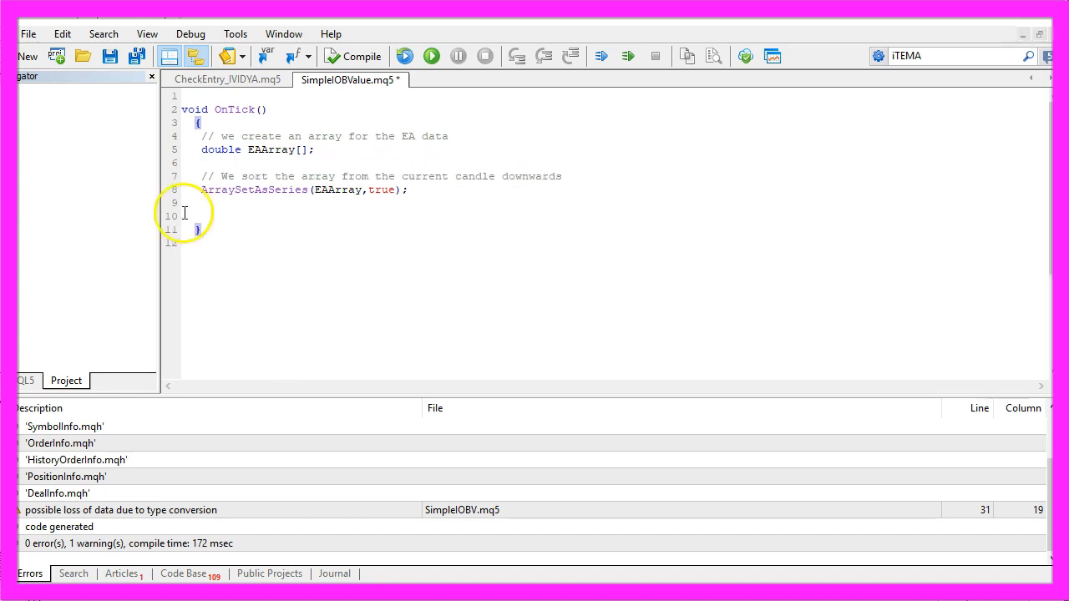
type("// We define the IOBV EA")
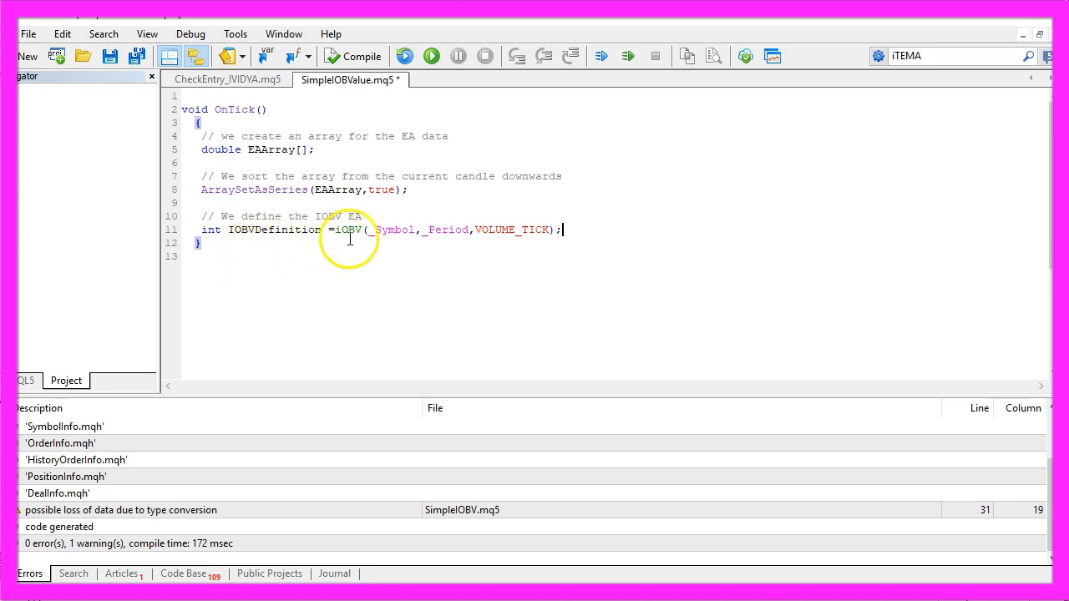
double_click(347, 230)
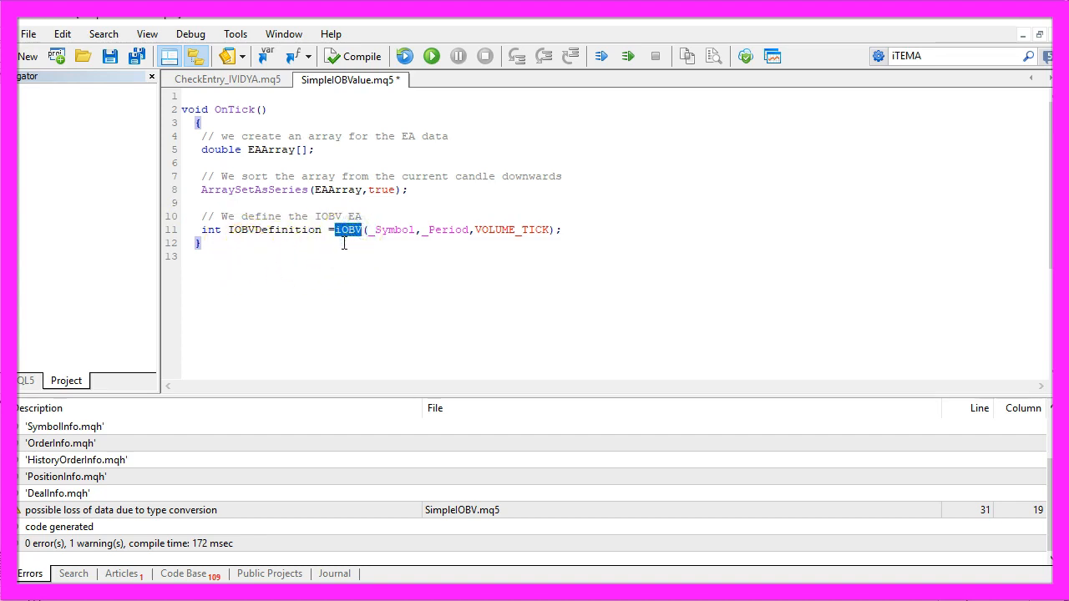
mouse_move(357, 242)
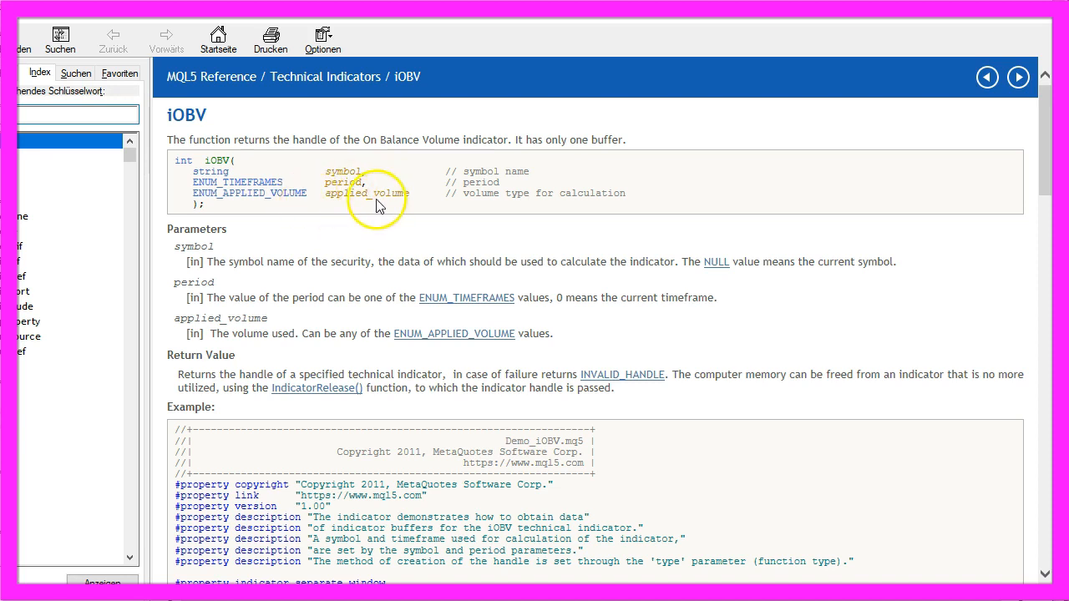
mouse_move(436, 199)
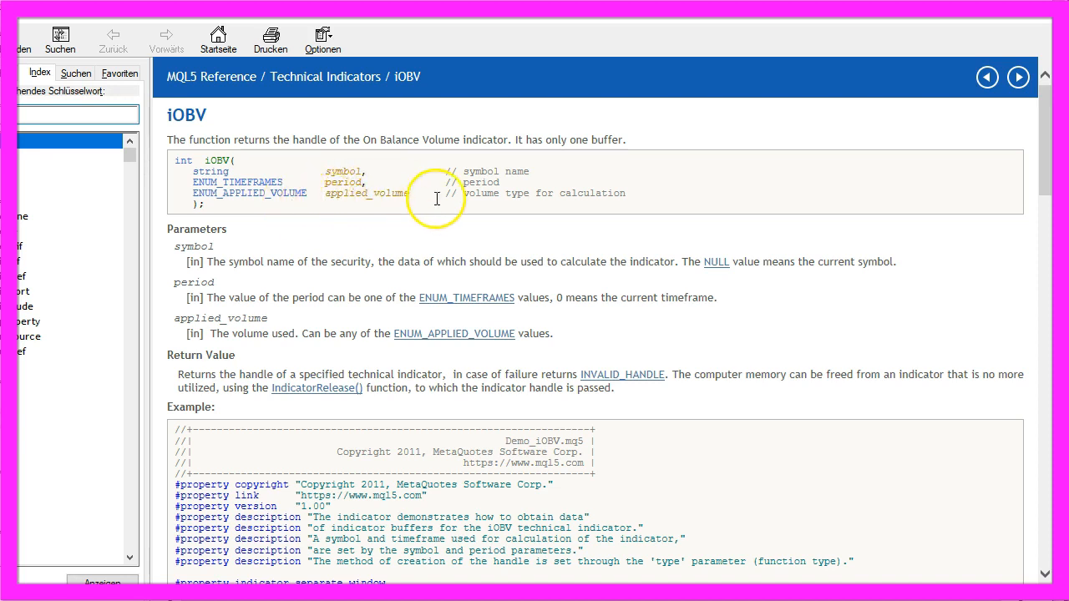
mouse_move(459, 343)
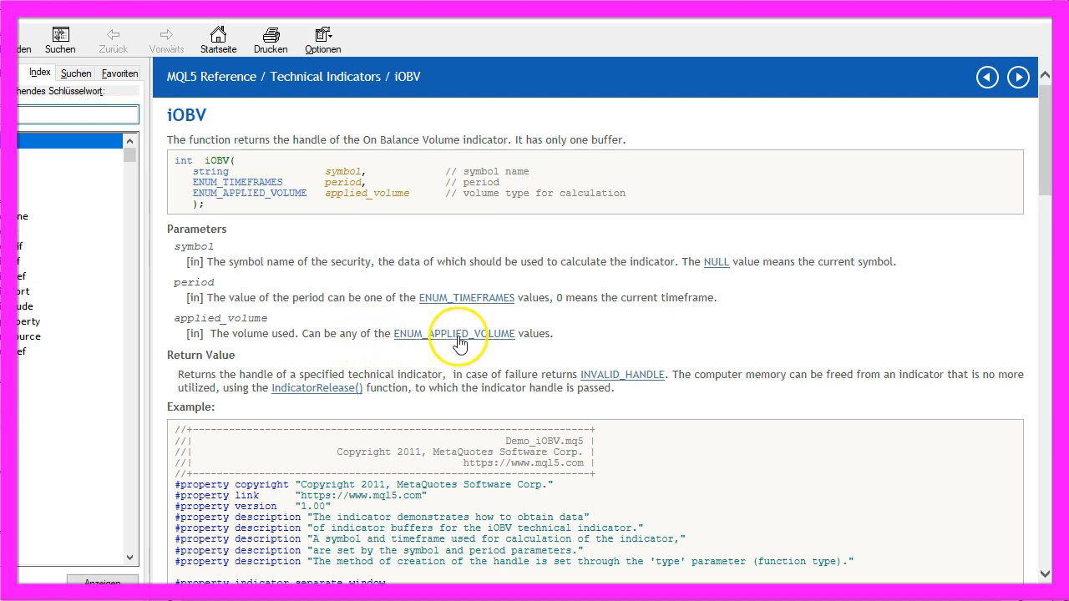
Look up the iOBV reference and the ENUM_APPLIED_VOLUME value VOLUME_TICK
left_click(472, 333)
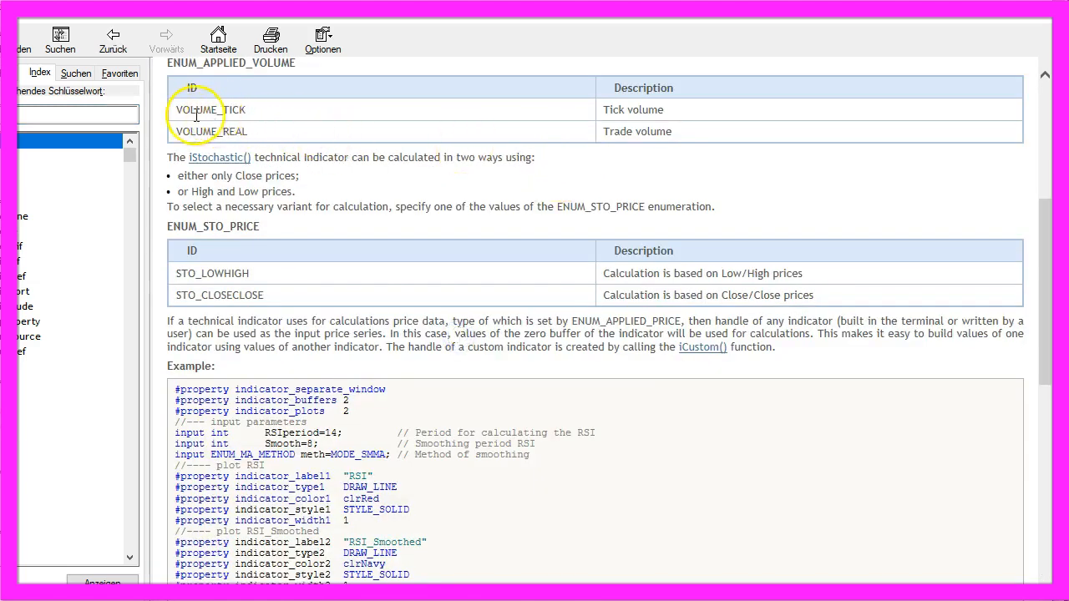
double_click(210, 109)
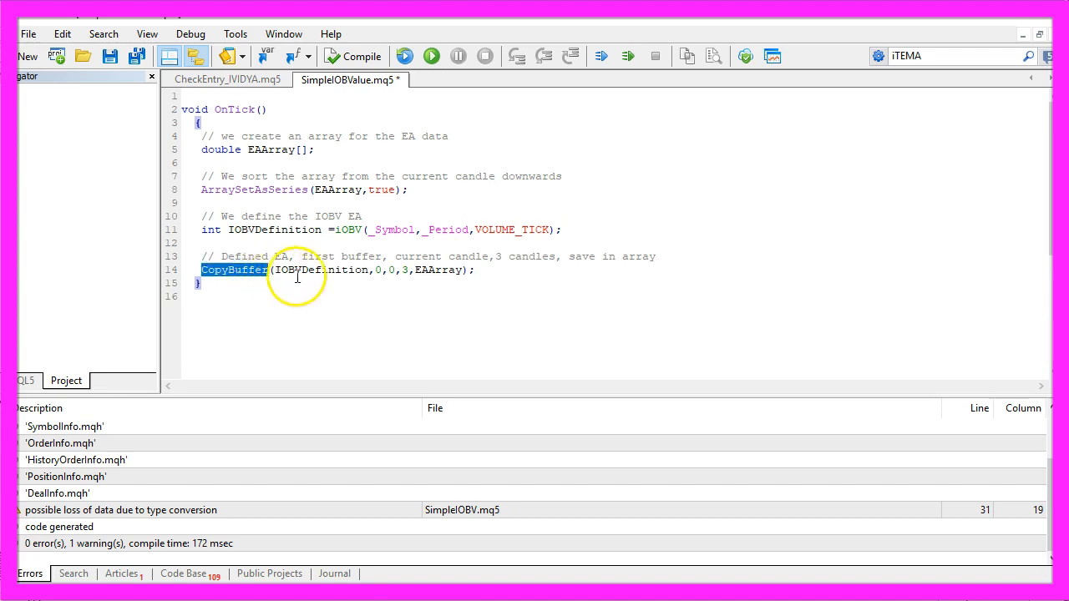
Add CopyBuffer(IOBVDefinition,0,0,3,EAArray) to fill the array with three candles of OBV data
double_click(438, 270)
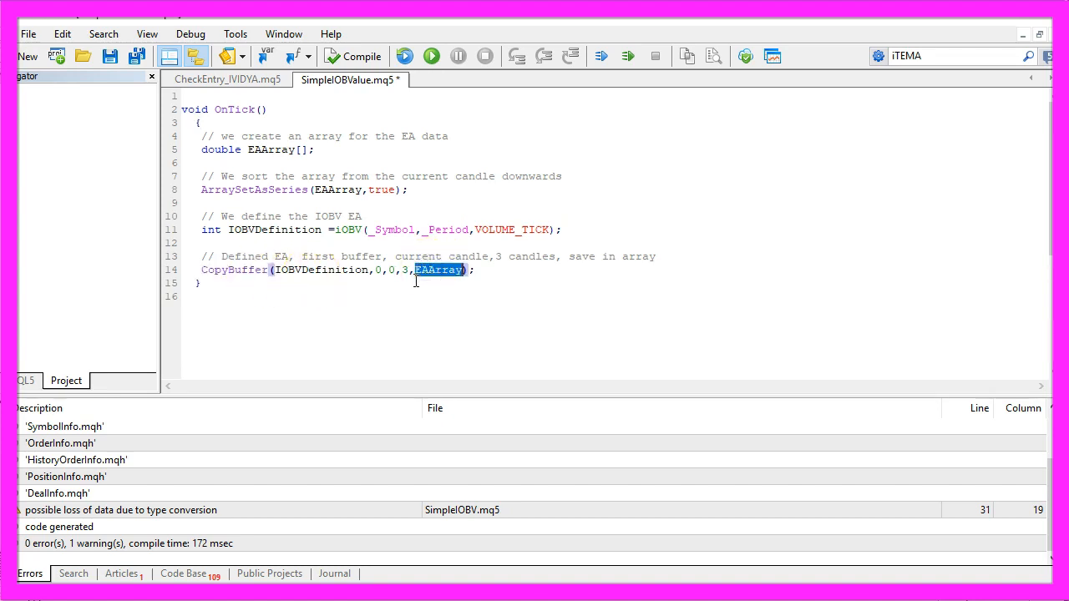
double_click(322, 270)
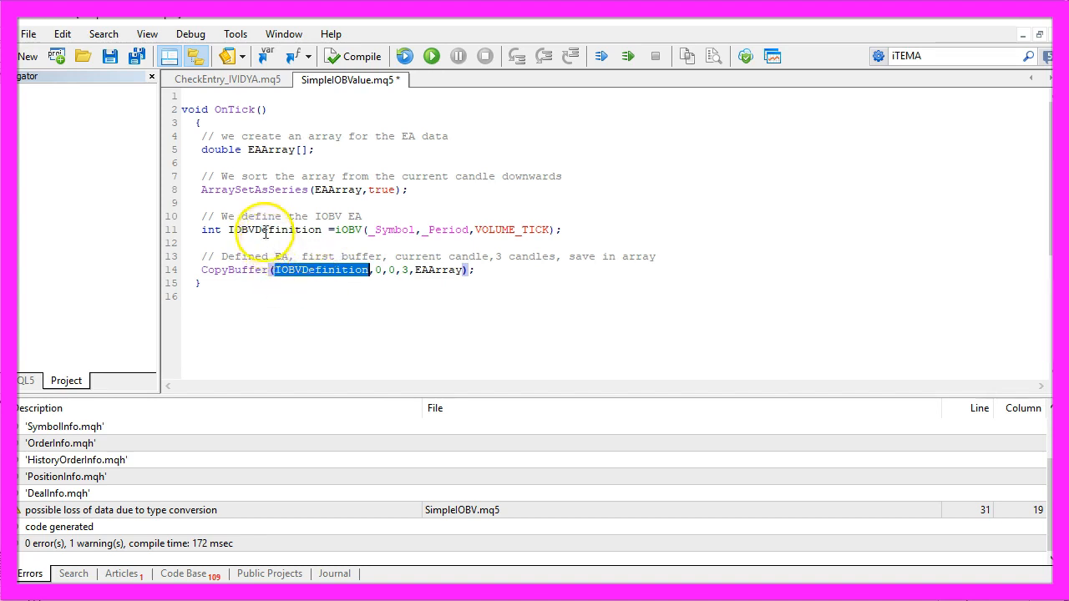
double_click(339, 257)
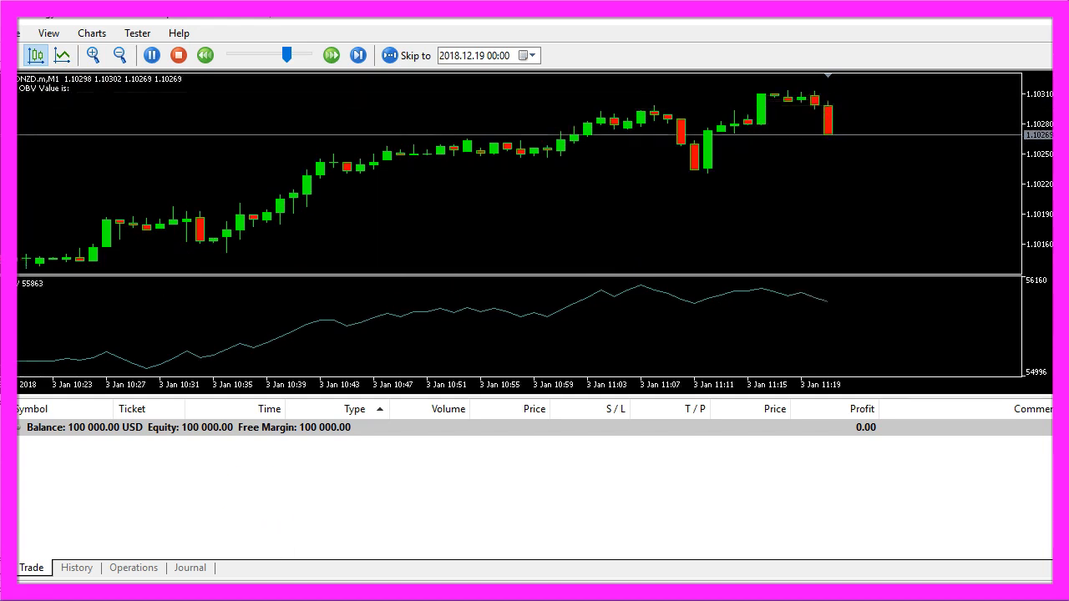
left_click(110, 33)
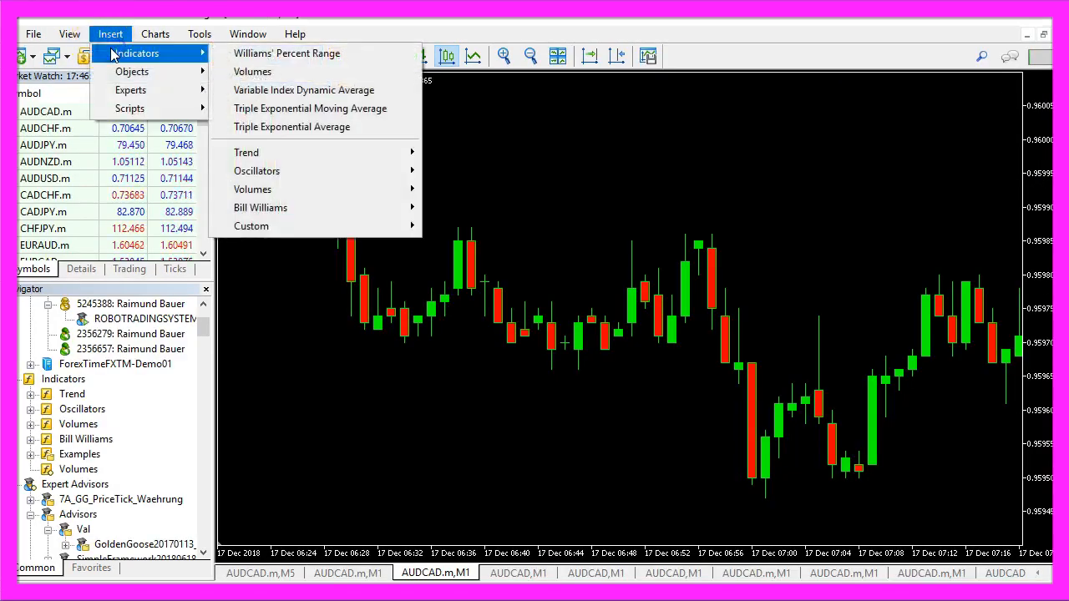
mouse_move(246, 152)
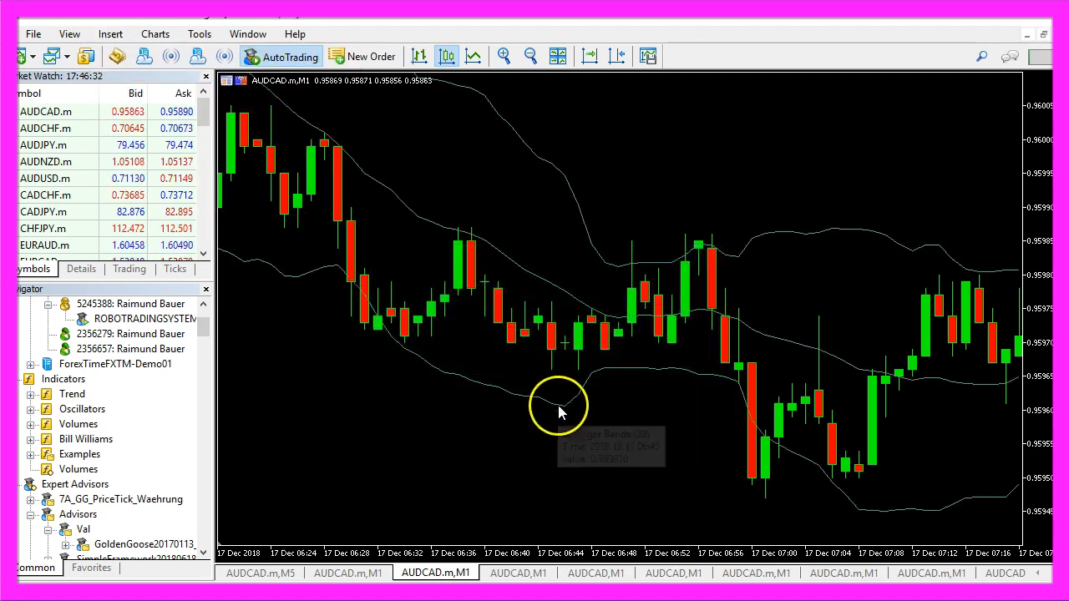
mouse_move(605, 324)
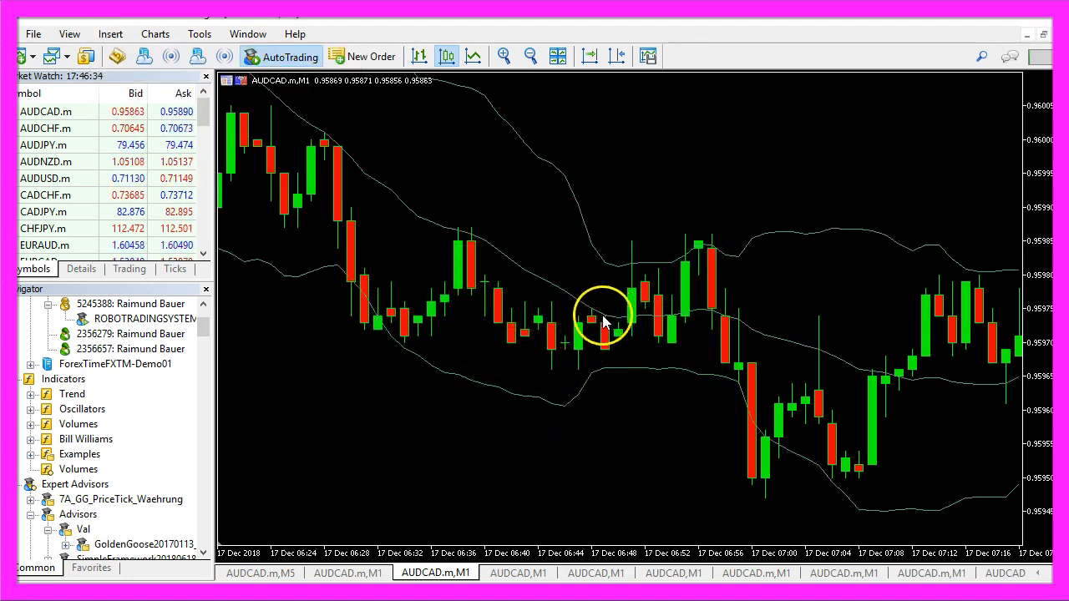
mouse_move(616, 269)
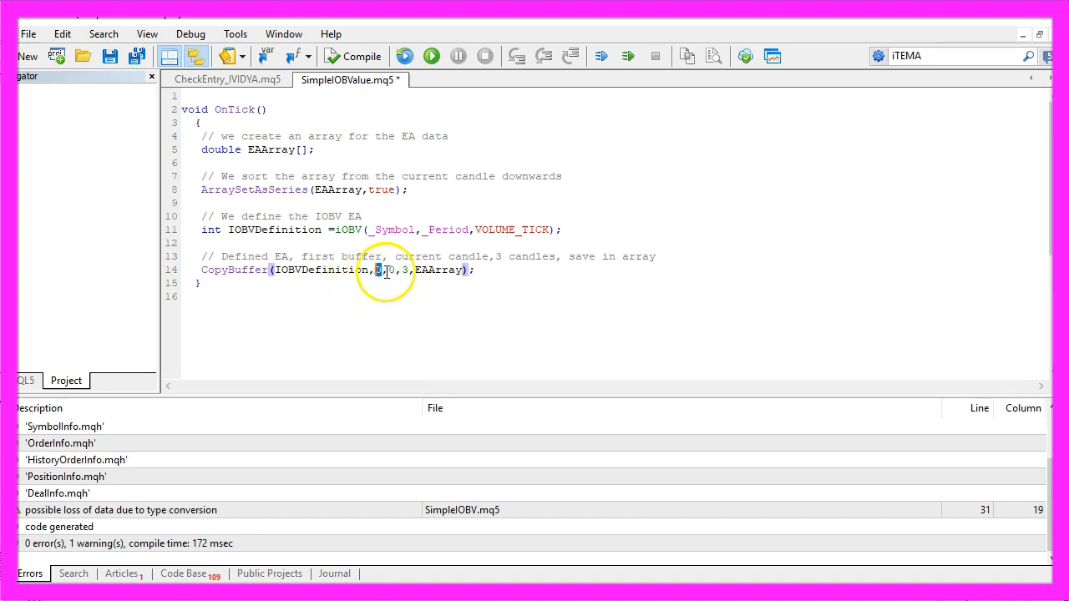
Store the current OBV value as 'int IOBVVALUE=EAArray[0];' with an explanatory comment
double_click(270, 150)
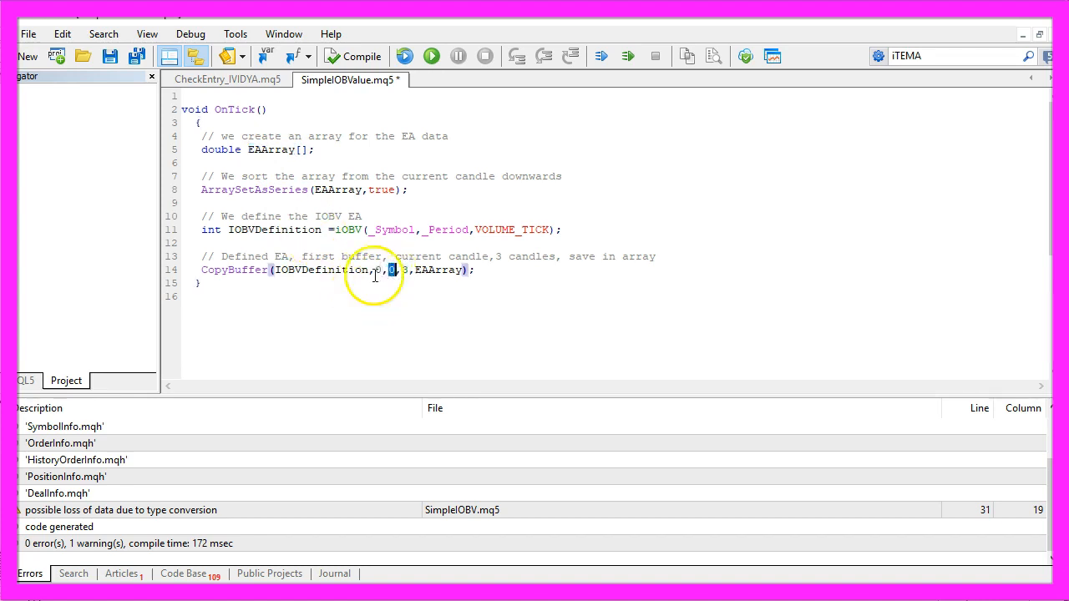
left_click(405, 270)
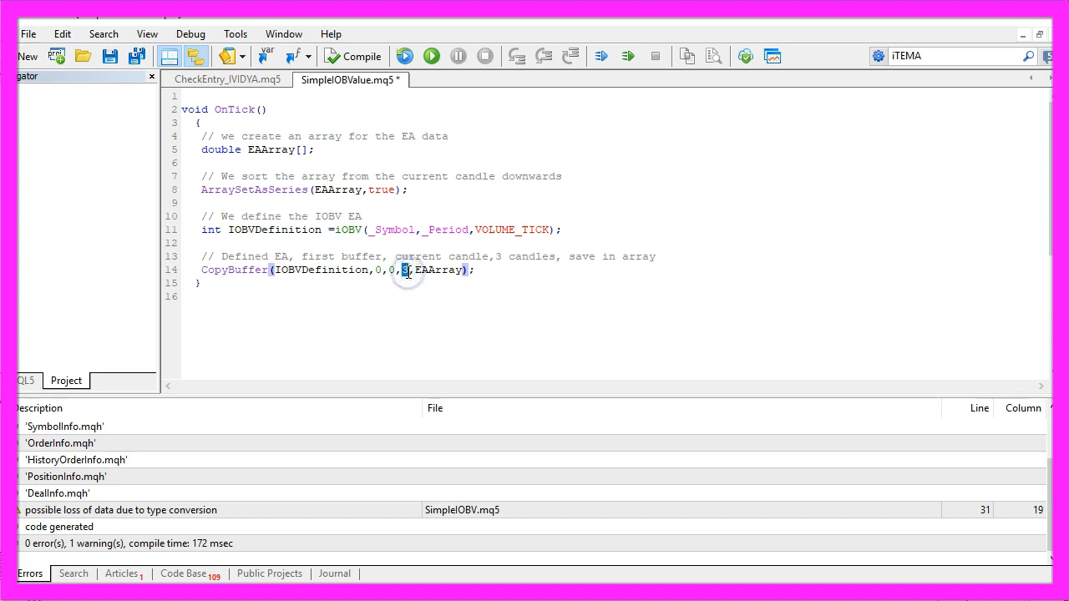
double_click(438, 270)
type("int IOBVVALUE=EAArray[0];")
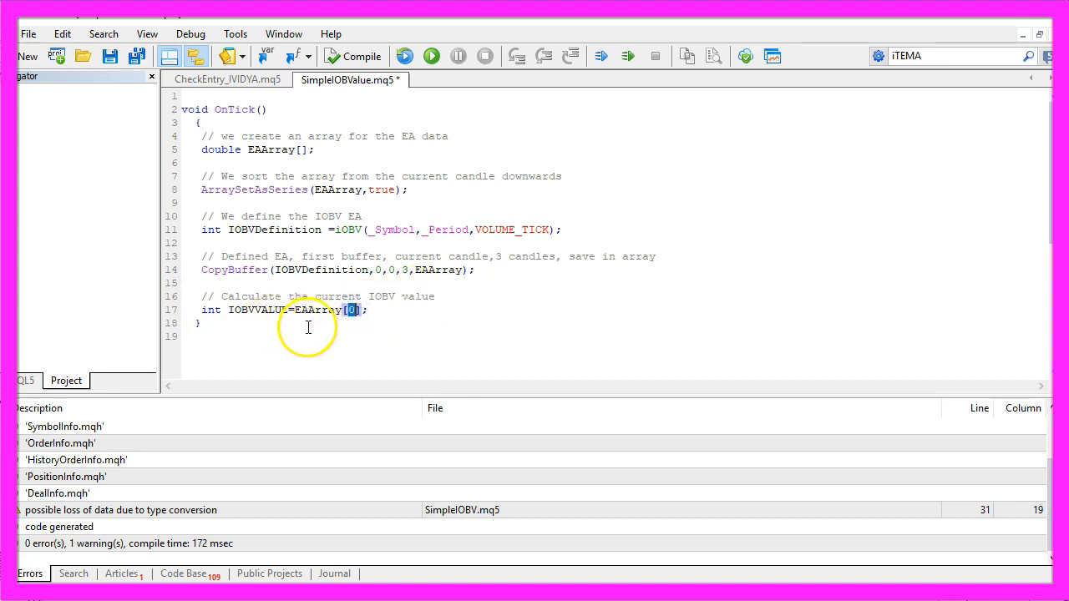
Add Comment("The OBV Value is: ",IOBVVALUE); as the chart output at the end of OnTick
double_click(316, 310)
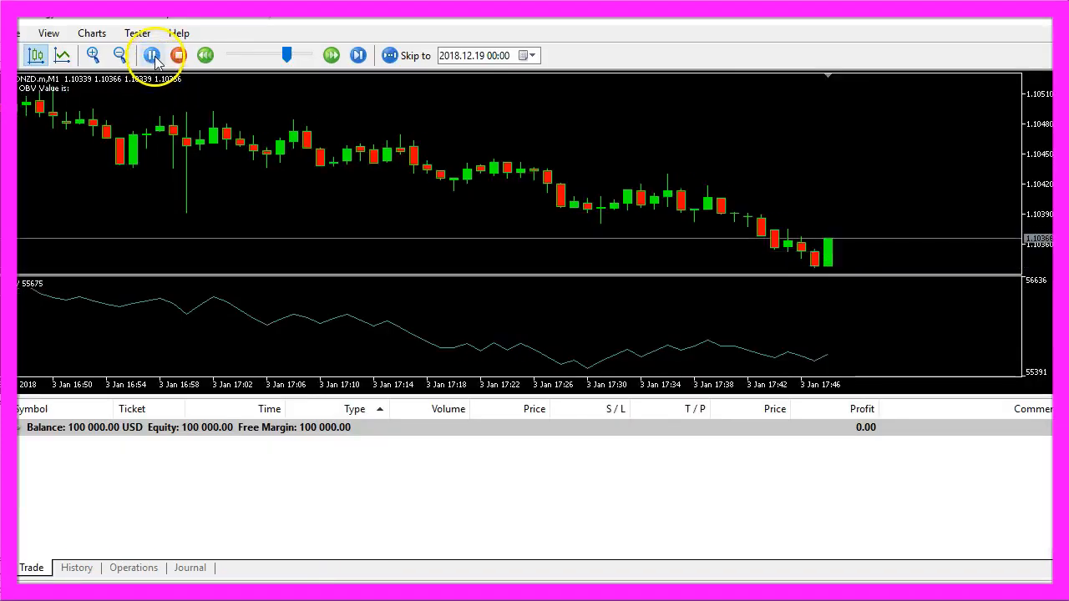
left_click(151, 56)
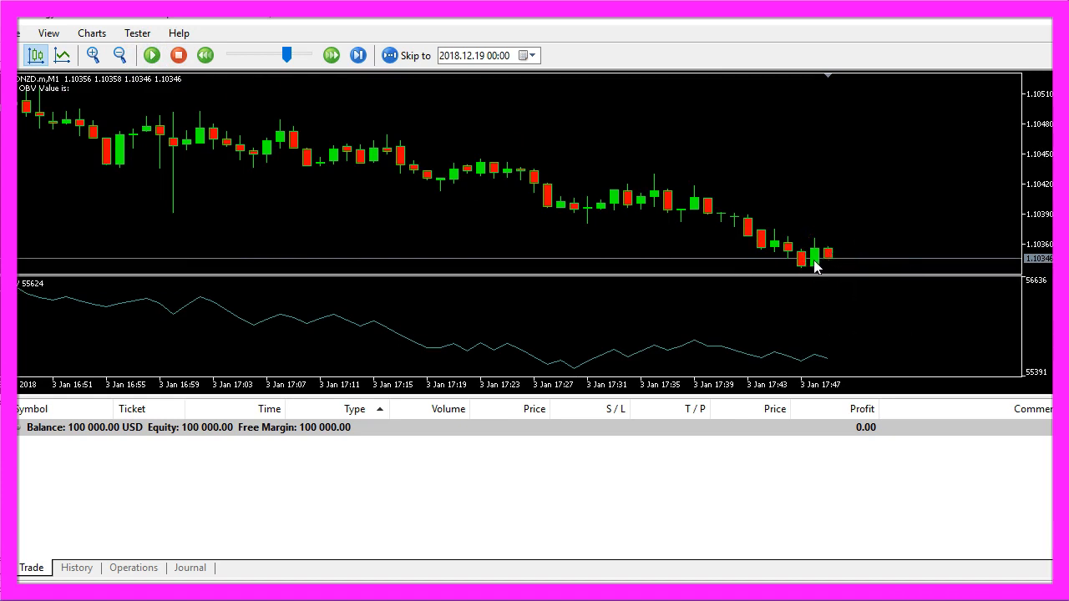
mouse_move(806, 267)
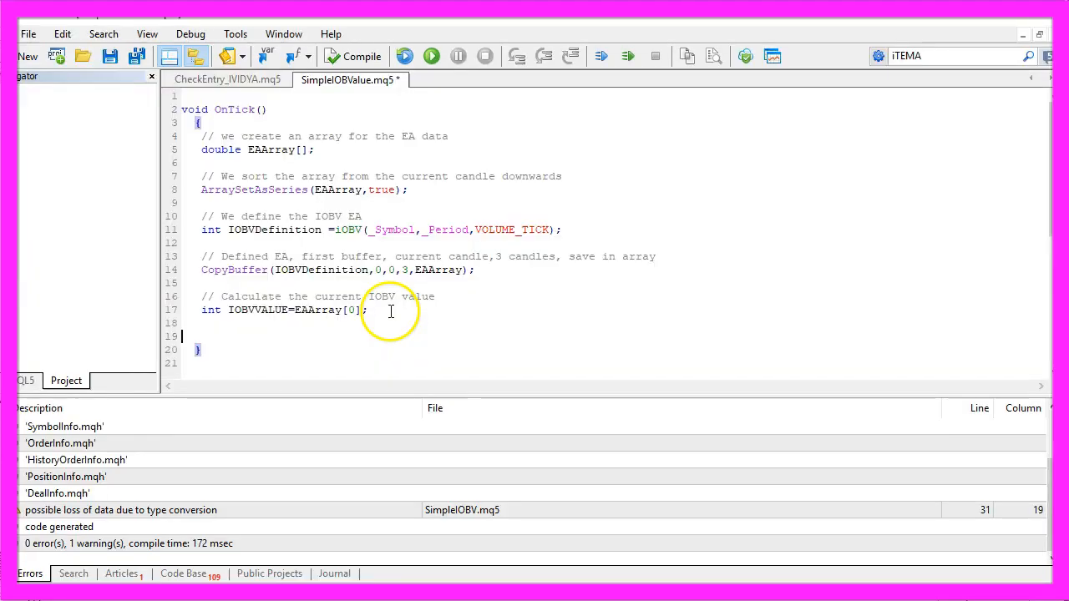
type("// Create a chart output")
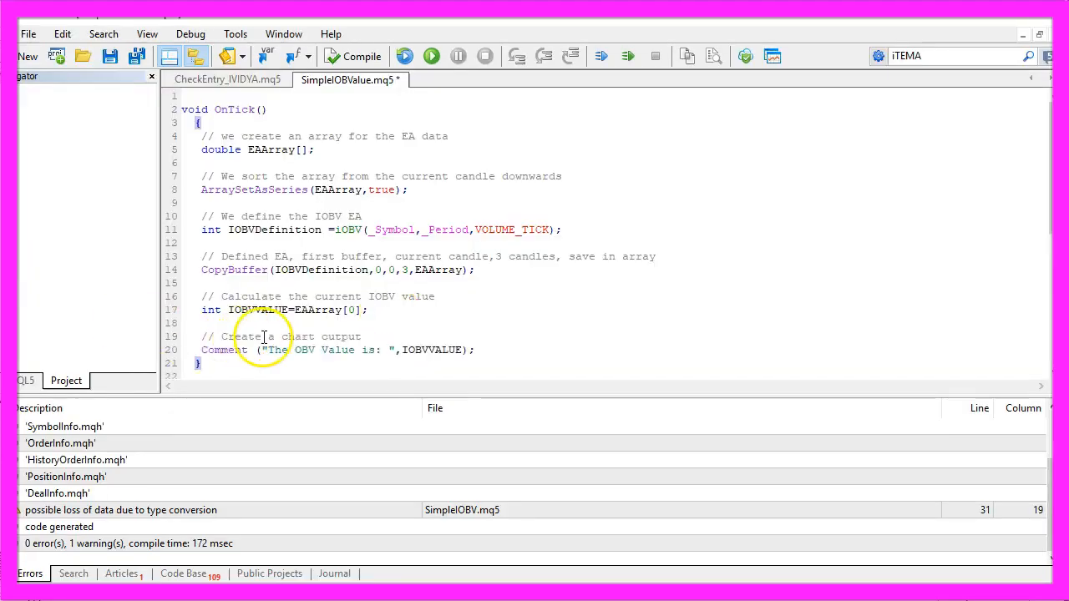
double_click(224, 350)
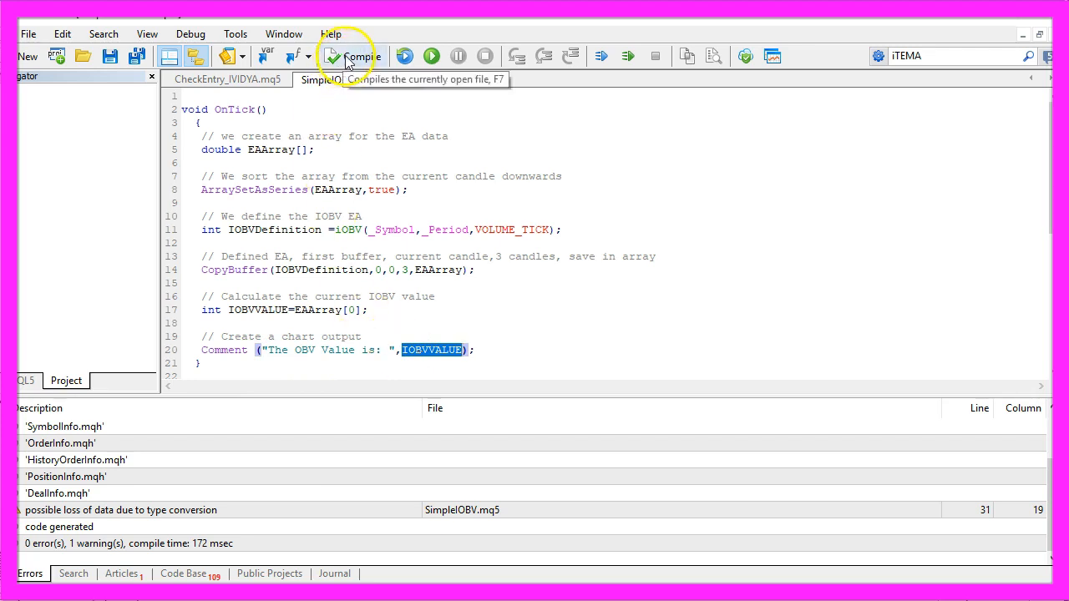
Declare IOBVVALUE as double and recompile to 0 errors and 0 warnings
left_click(352, 56)
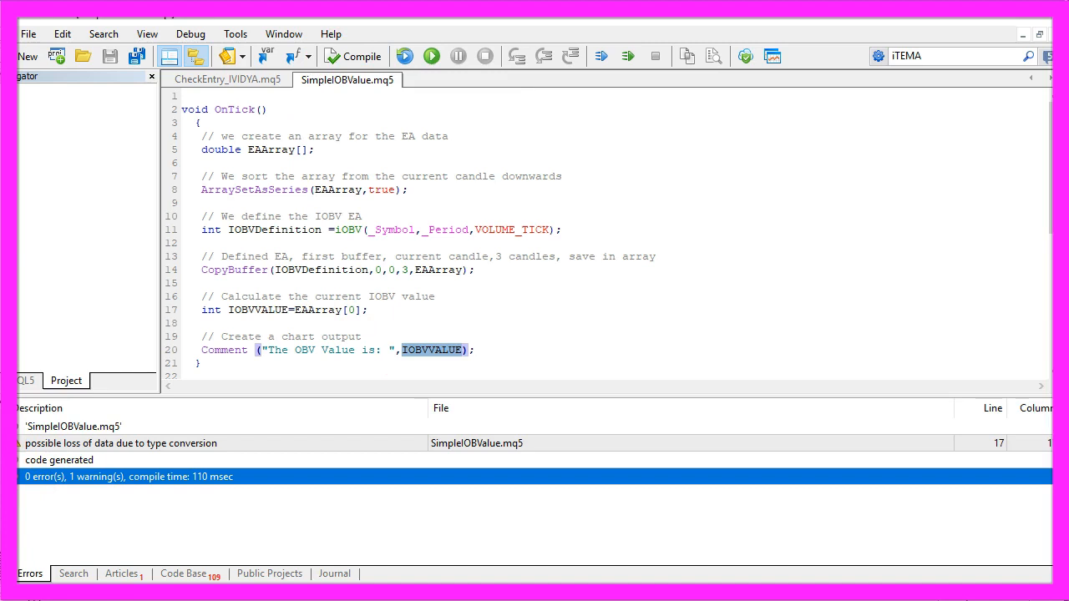
mouse_move(54, 478)
type("double")
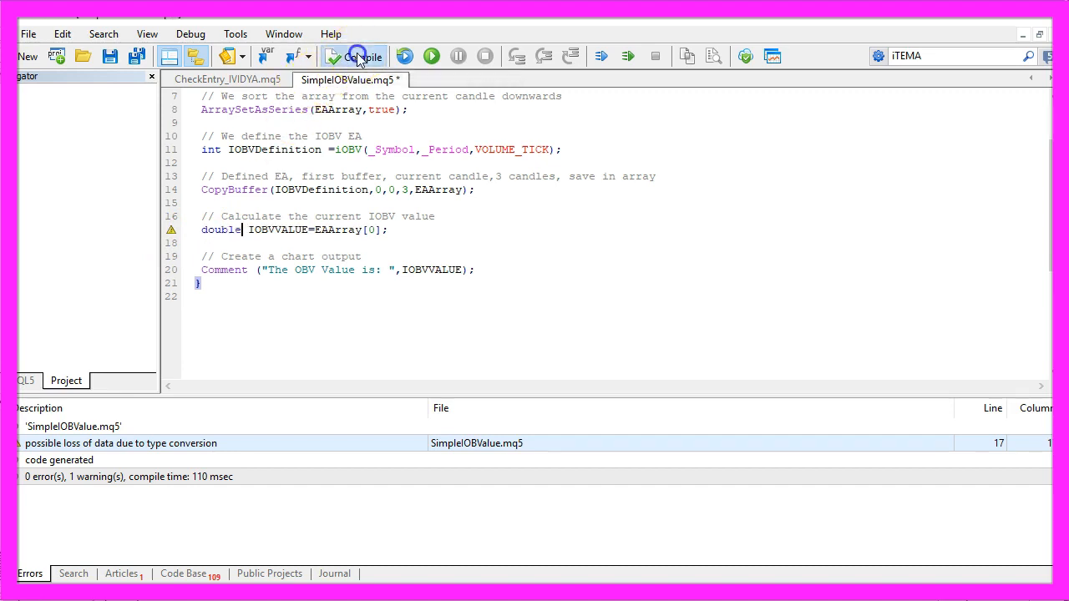
left_click(353, 56)
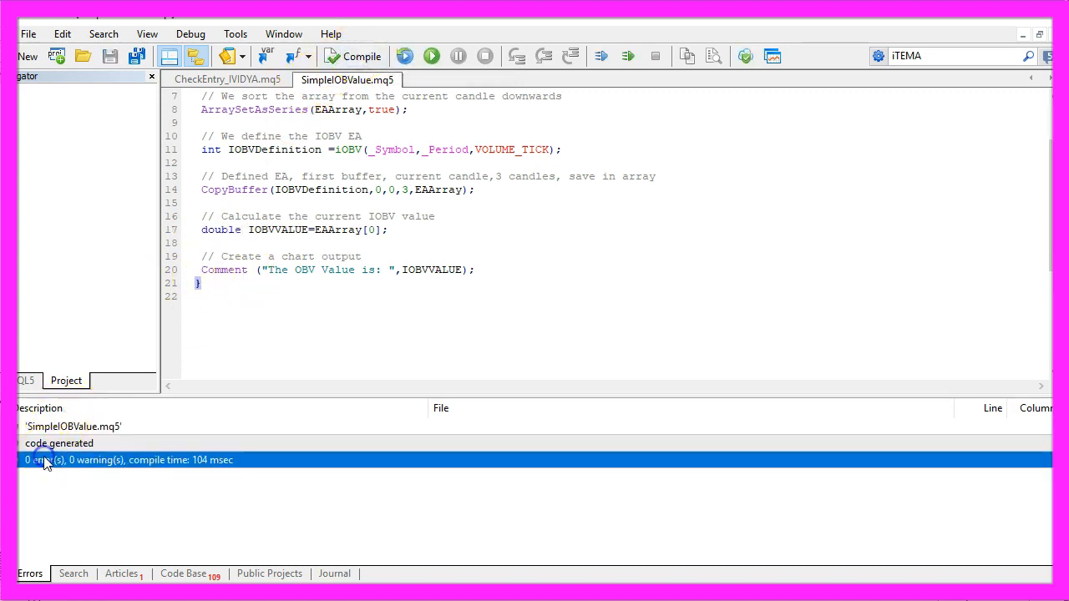
mouse_move(688, 276)
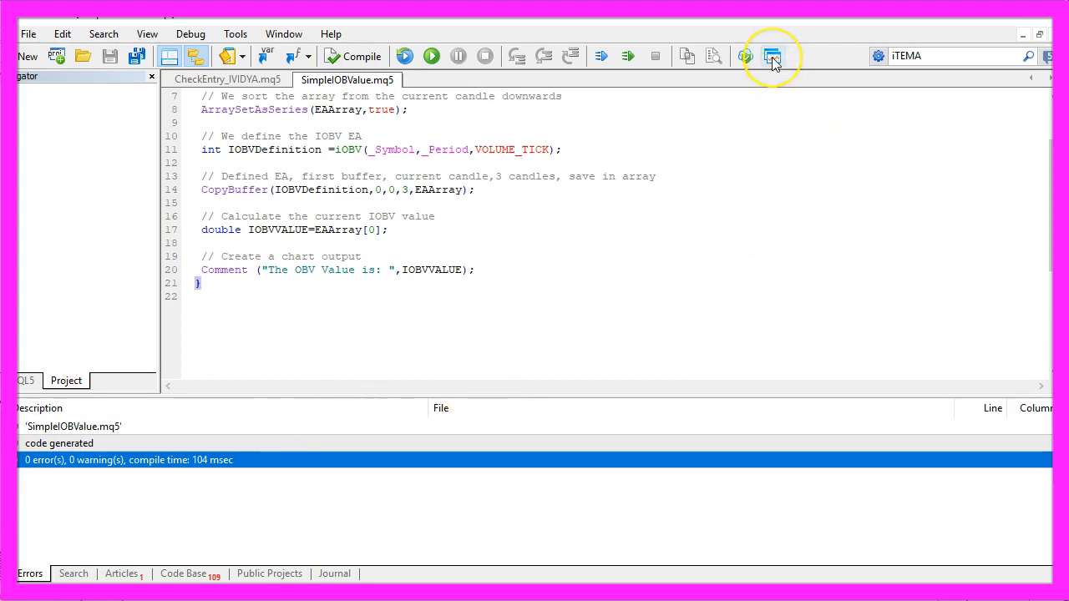
mouse_move(772, 56)
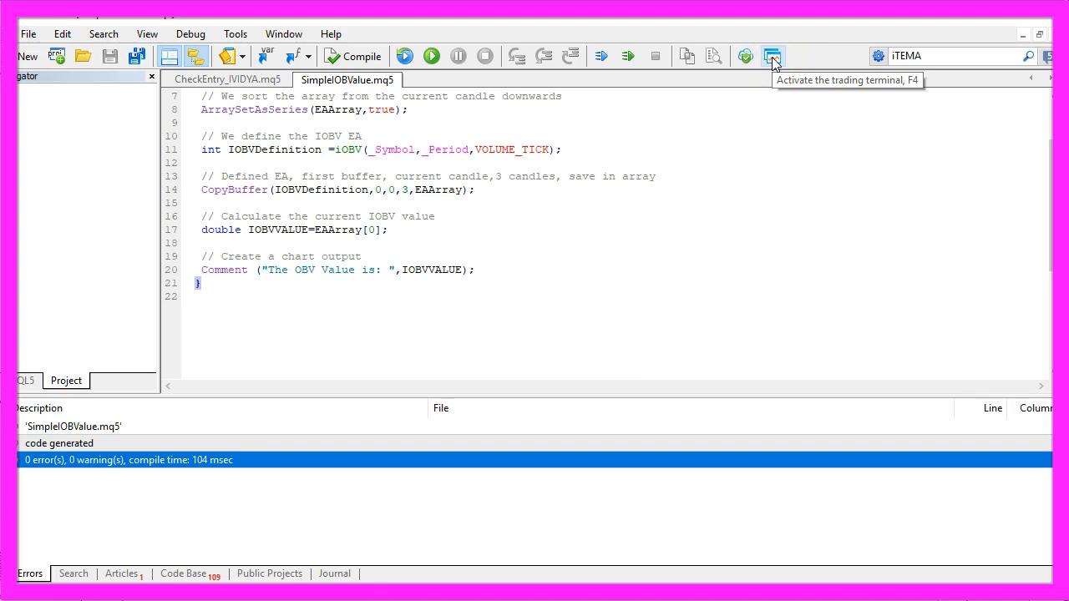
Run SimpleIOBValue.ex5 in the Strategy Tester with Visualization on AUDNZD M1
left_click(773, 56)
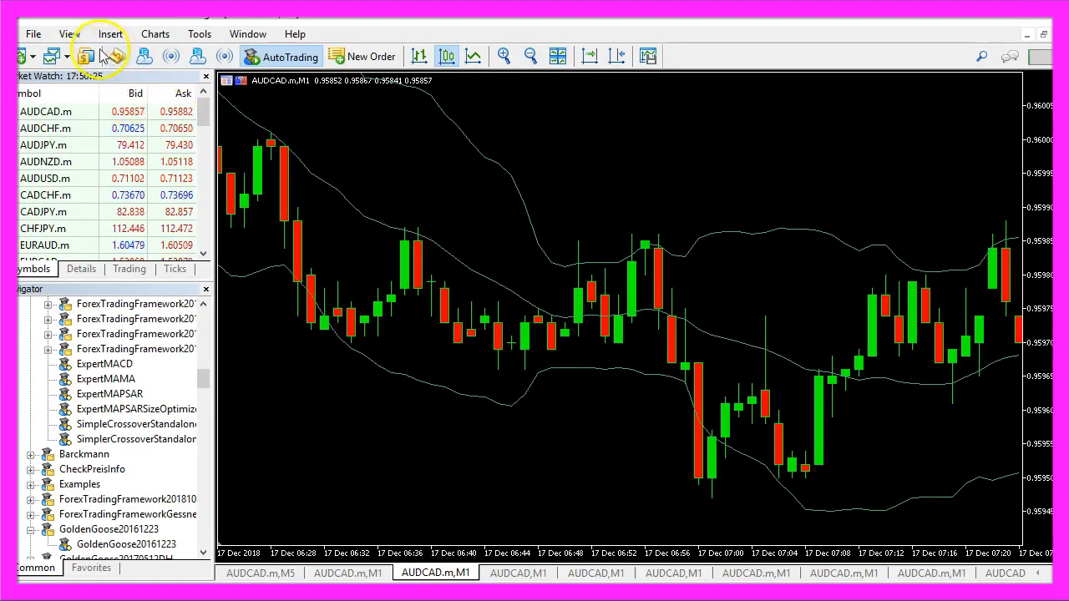
left_click(69, 34)
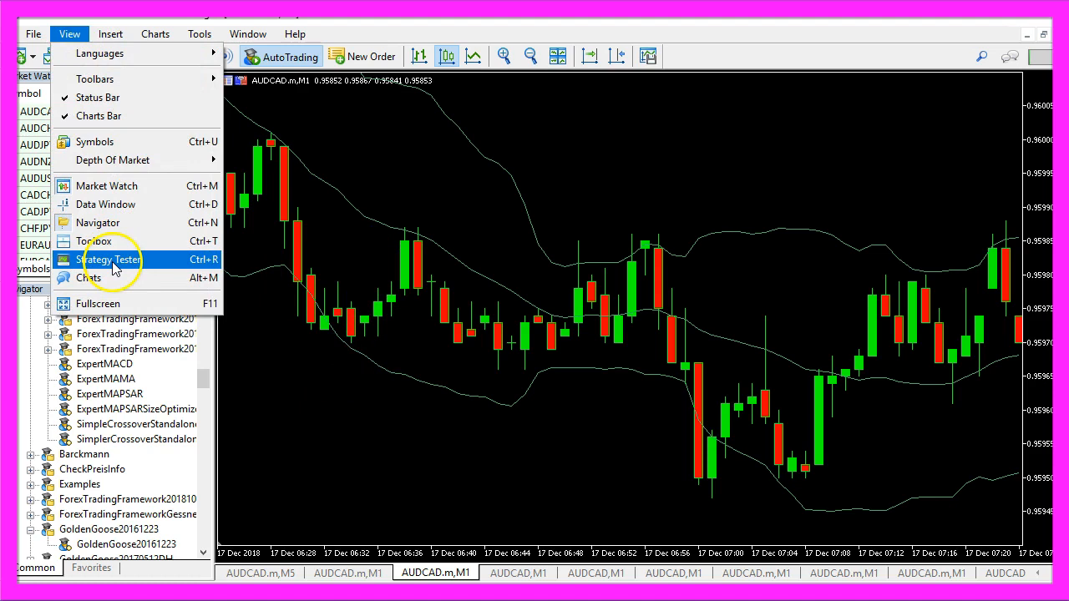
left_click(107, 259)
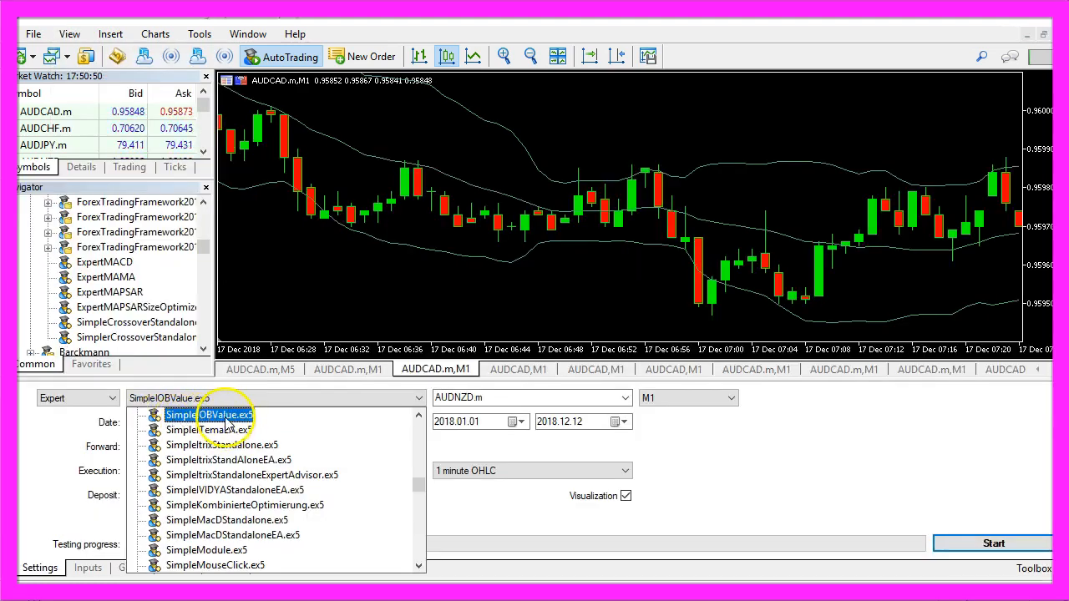
left_click(208, 415)
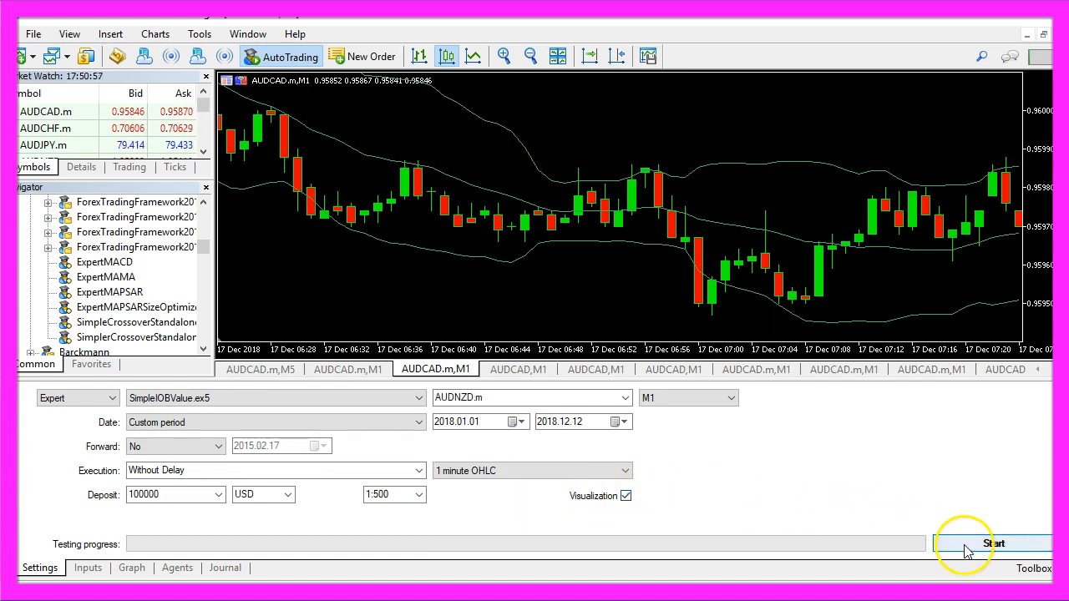
left_click(994, 544)
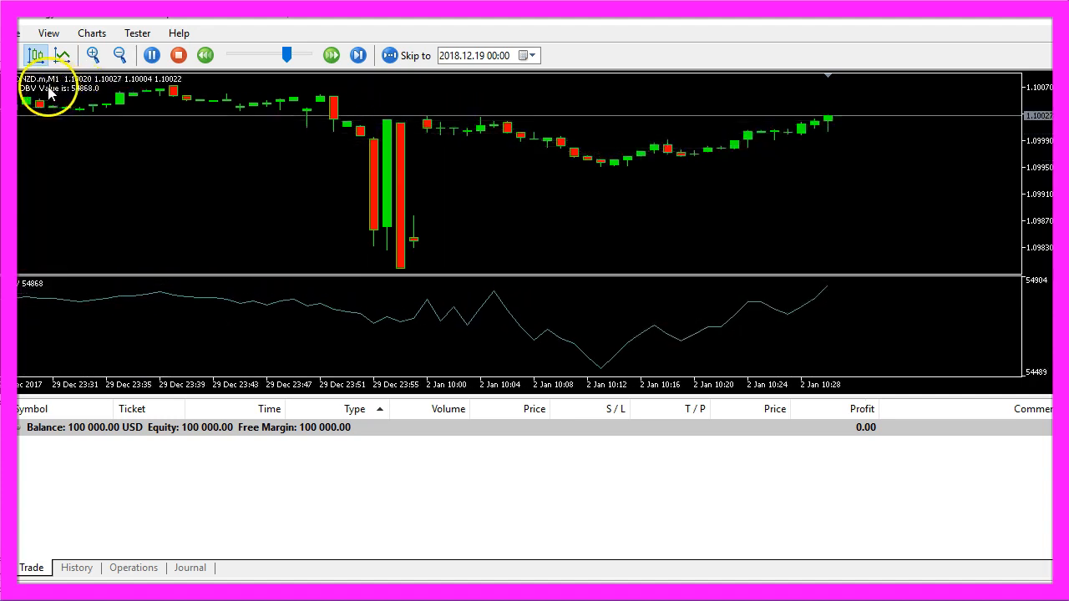
Pause the visual test while the comment shows the OBV value as a decimal like 54873.0
left_click(120, 56)
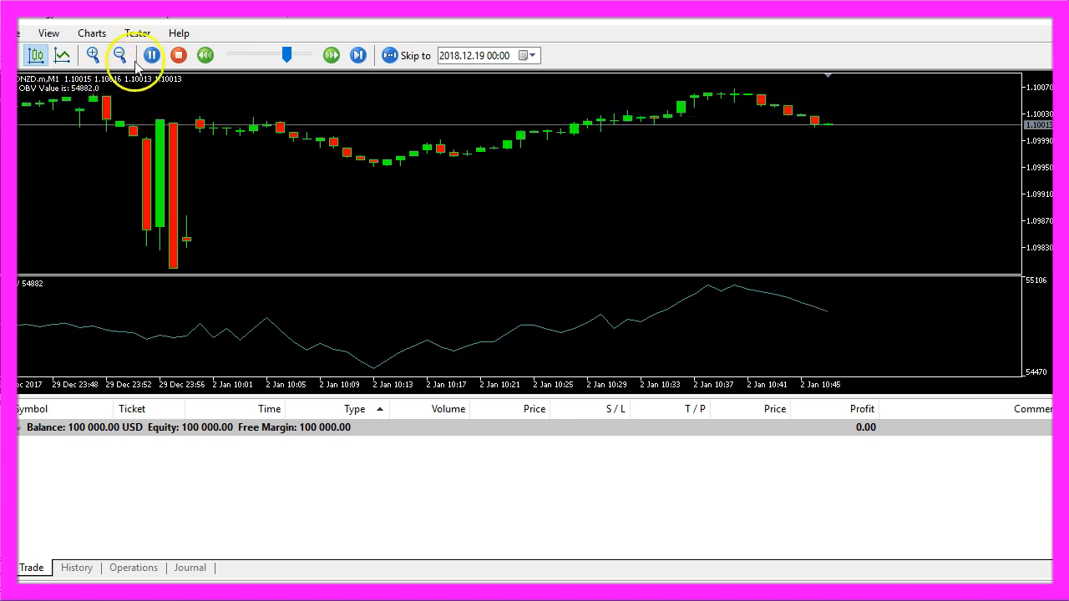
left_click(152, 55)
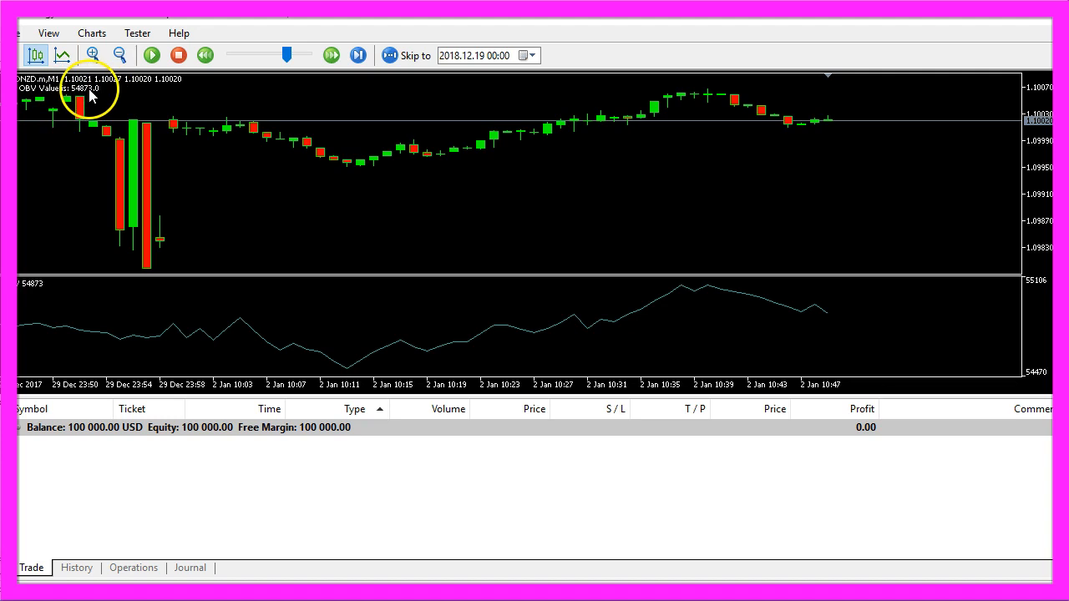
left_click(151, 55)
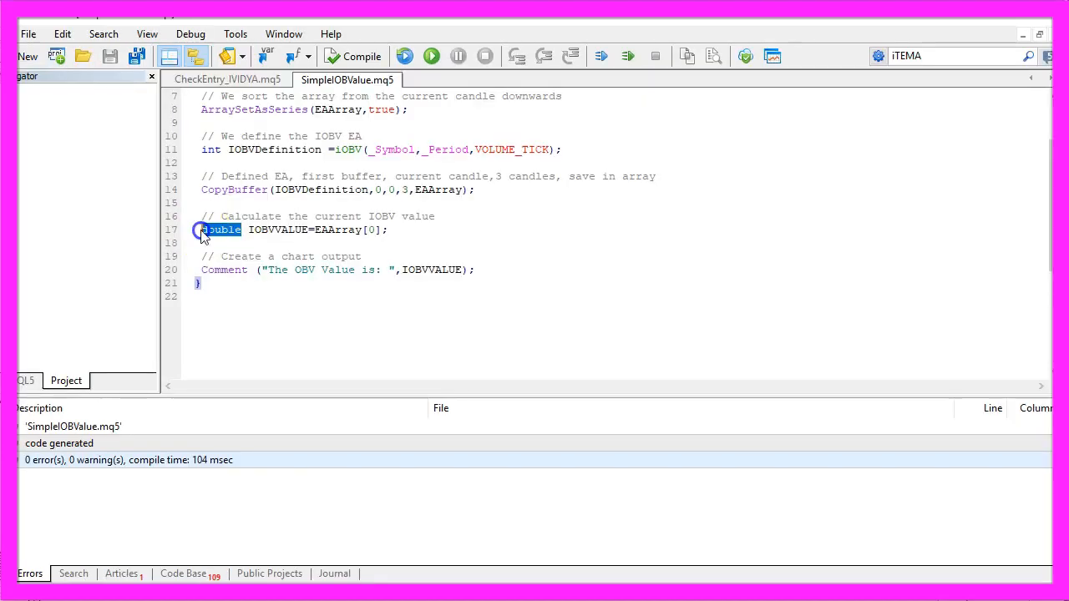
Declare IOBVVALUE as int again and recompile, giving 0 errors and one conversion warning
type("int")
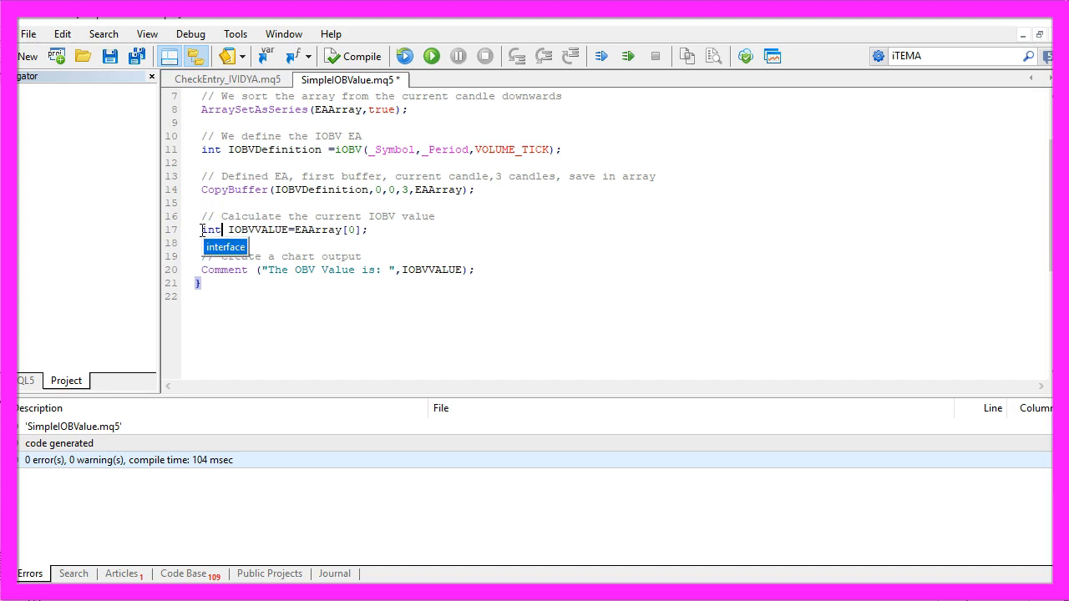
left_click(354, 56)
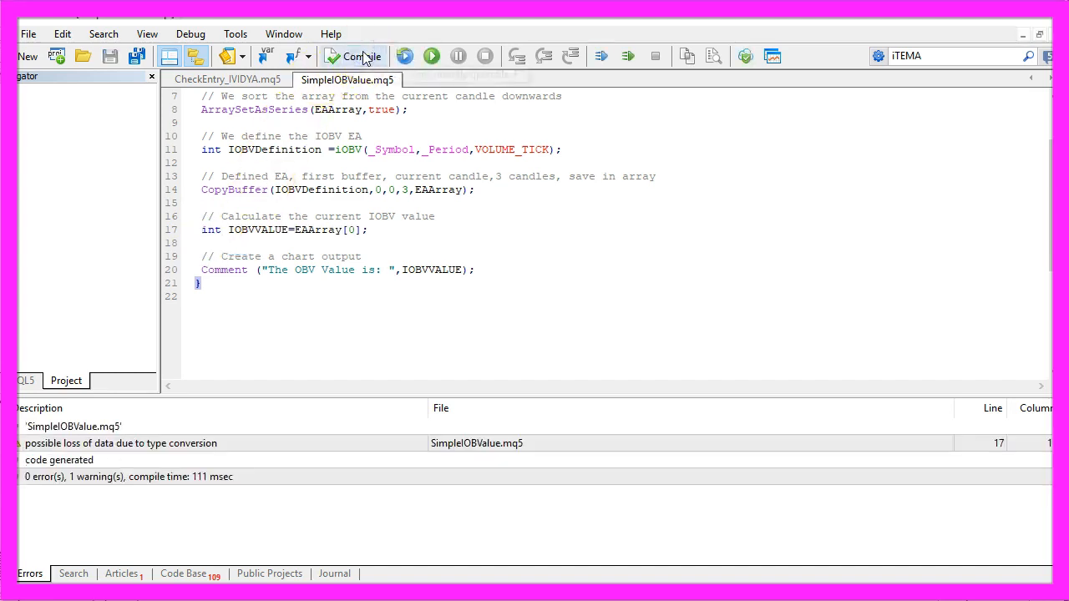